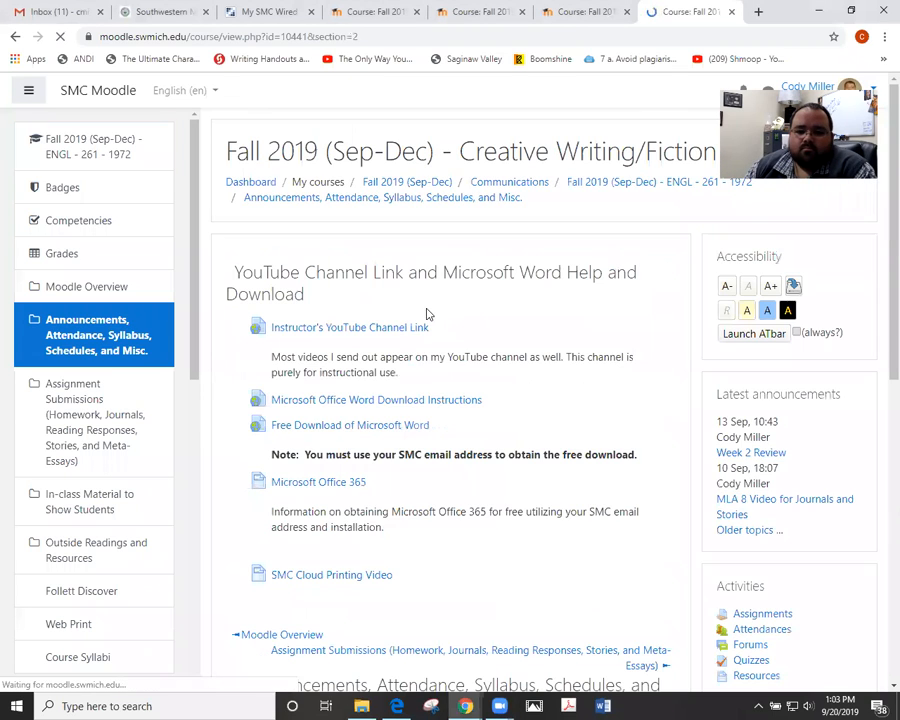
Download Tentative Schedule 2 for ENGL 261 from Announcements and open the .docx
{"action": "scroll", "scroll_direction": "down", "scroll_amount": 3}
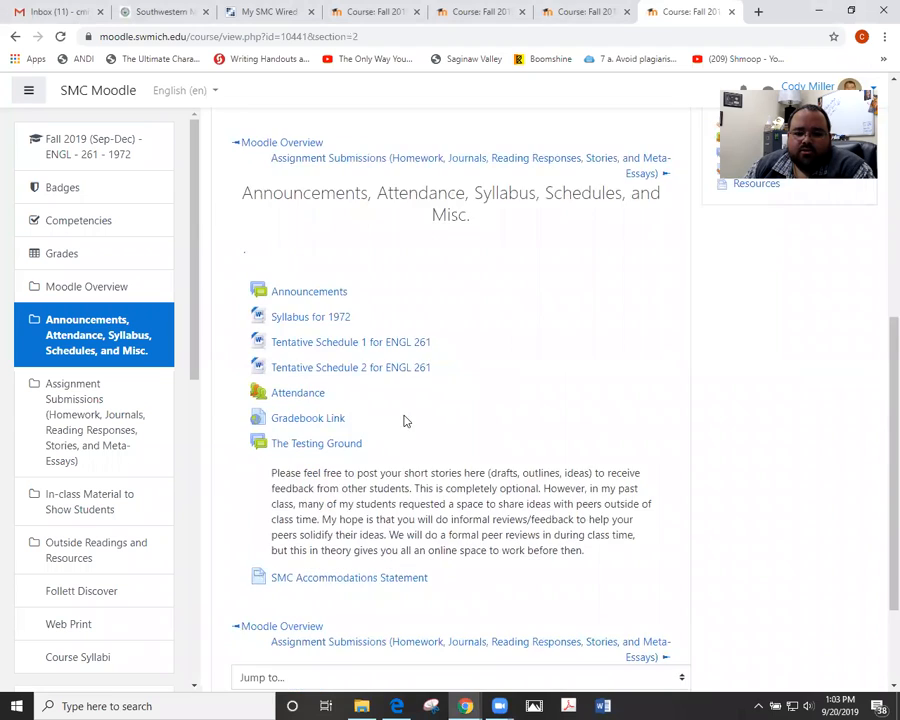
{"action": "scroll", "scroll_direction": "down", "scroll_amount": 3}
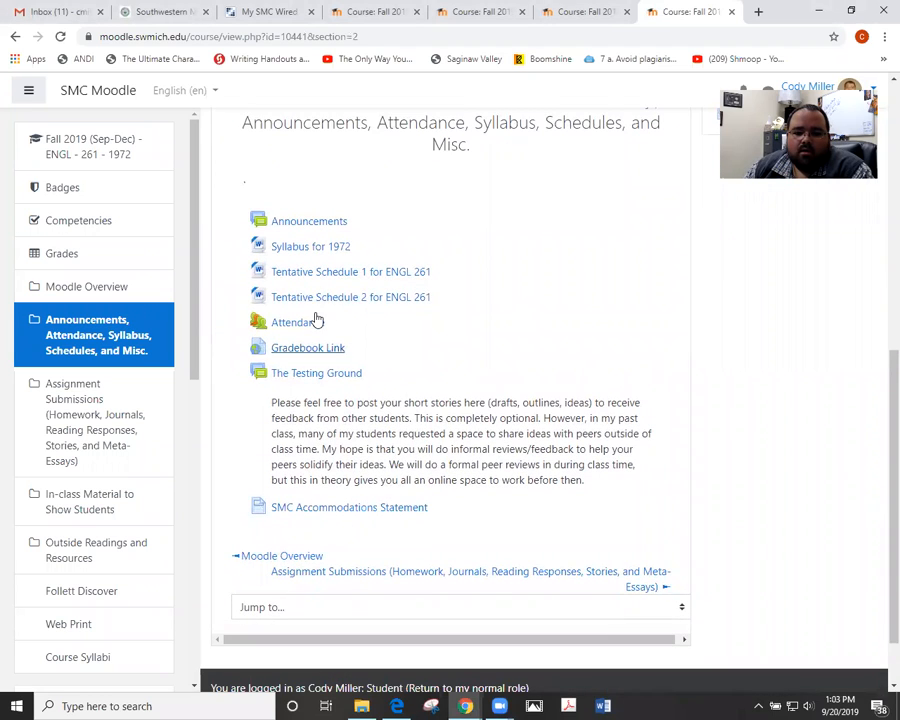
{"action": "left_click", "coordinate": [350, 271]}
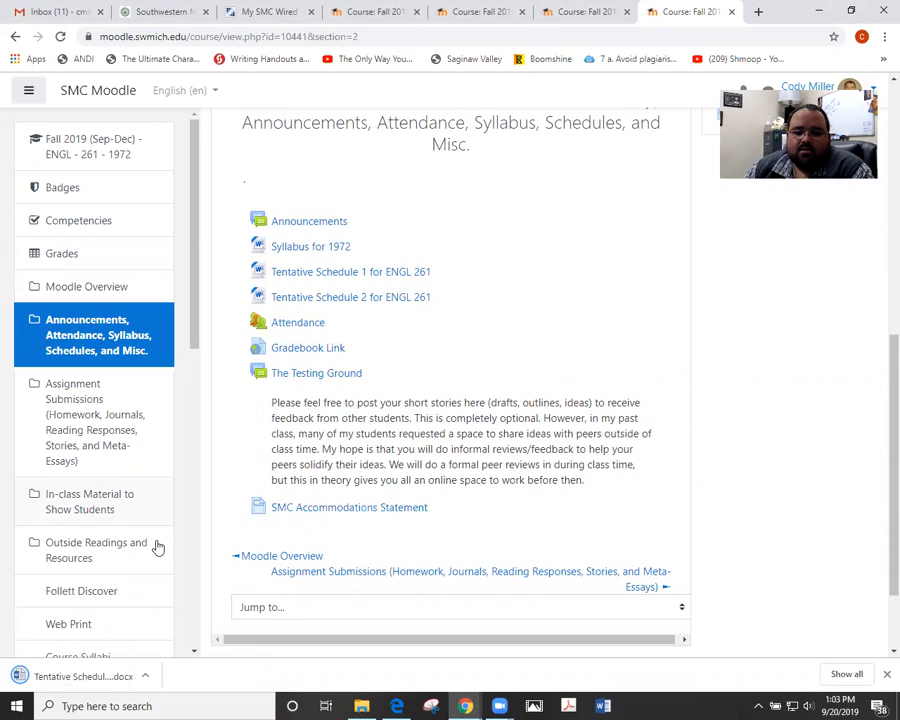
{"action": "left_click", "coordinate": [350, 271]}
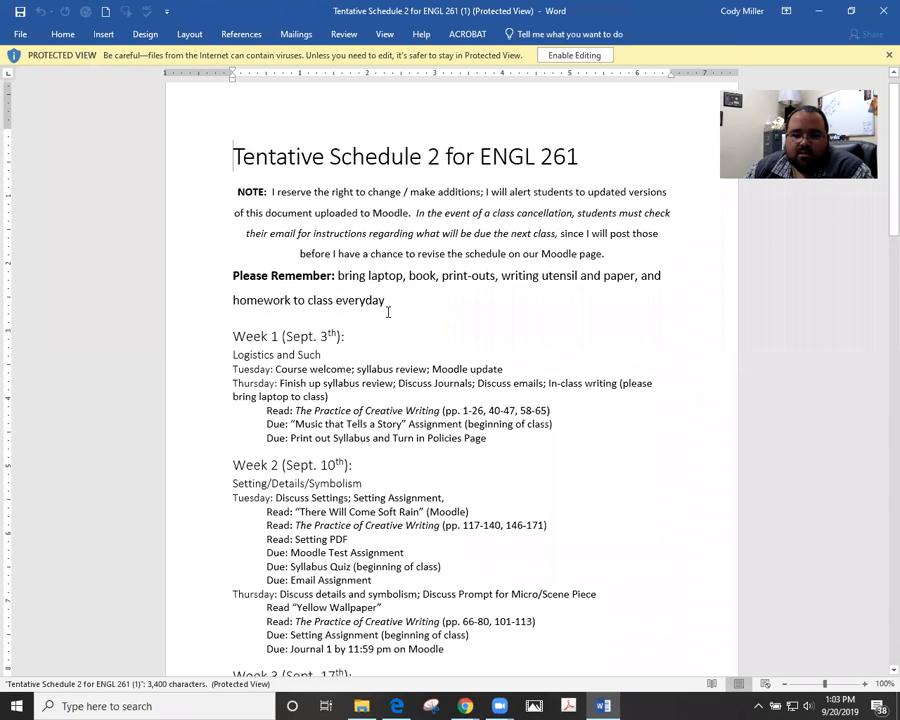
Highlight Week 4's Character PDF readings and Reading Response 2 due line, then return to Moodle
{"action": "scroll", "scroll_direction": "down", "scroll_amount": 3}
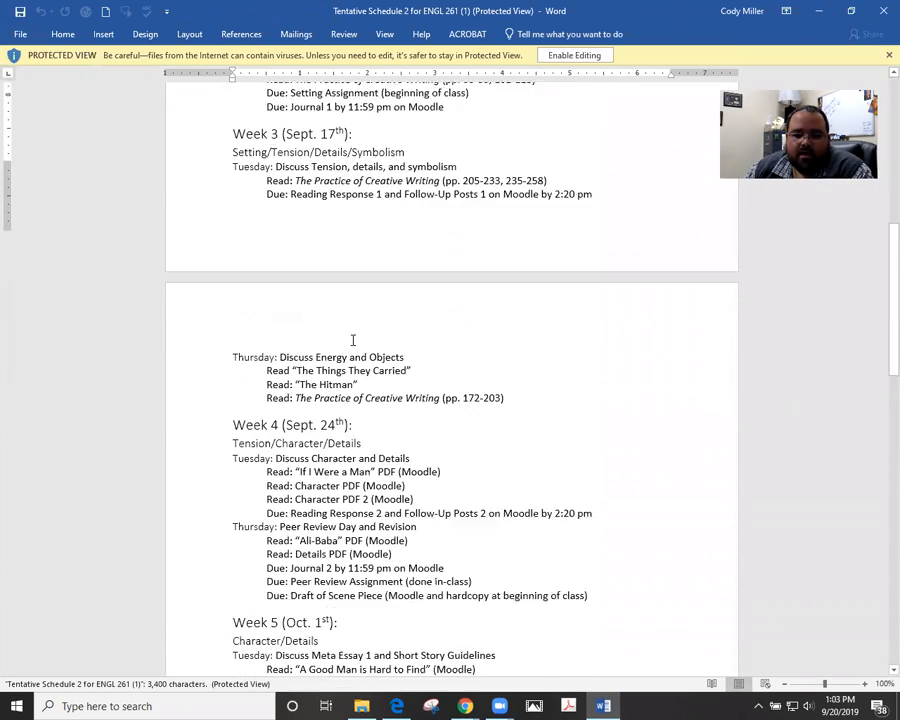
{"action": "scroll", "scroll_direction": "down", "scroll_amount": 3}
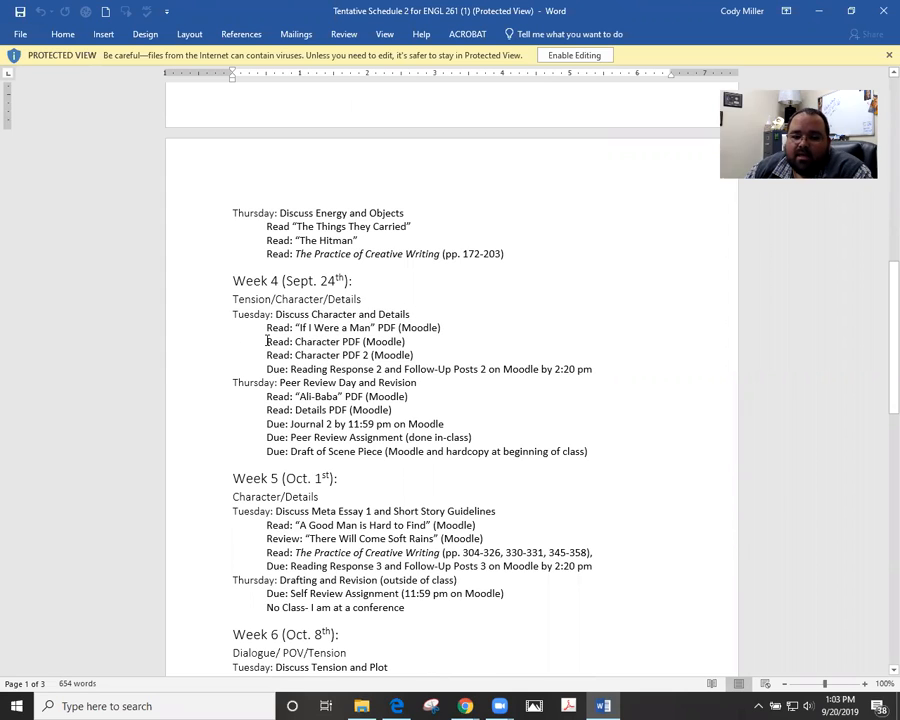
{"action": "left_click_drag", "start_coordinate": [266, 341], "coordinate": [415, 354]}
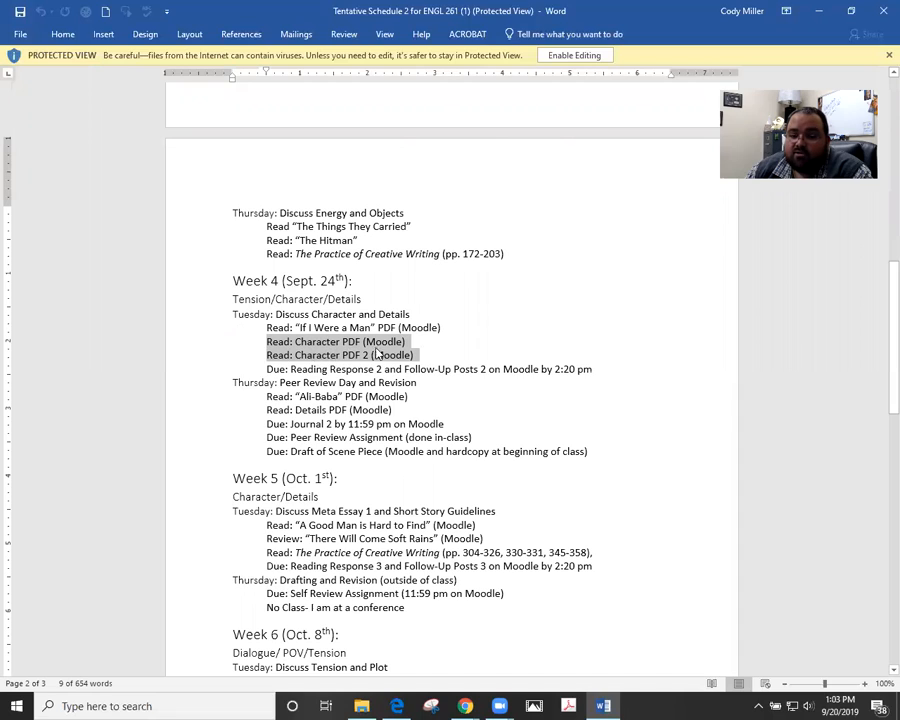
{"action": "left_click", "coordinate": [268, 369]}
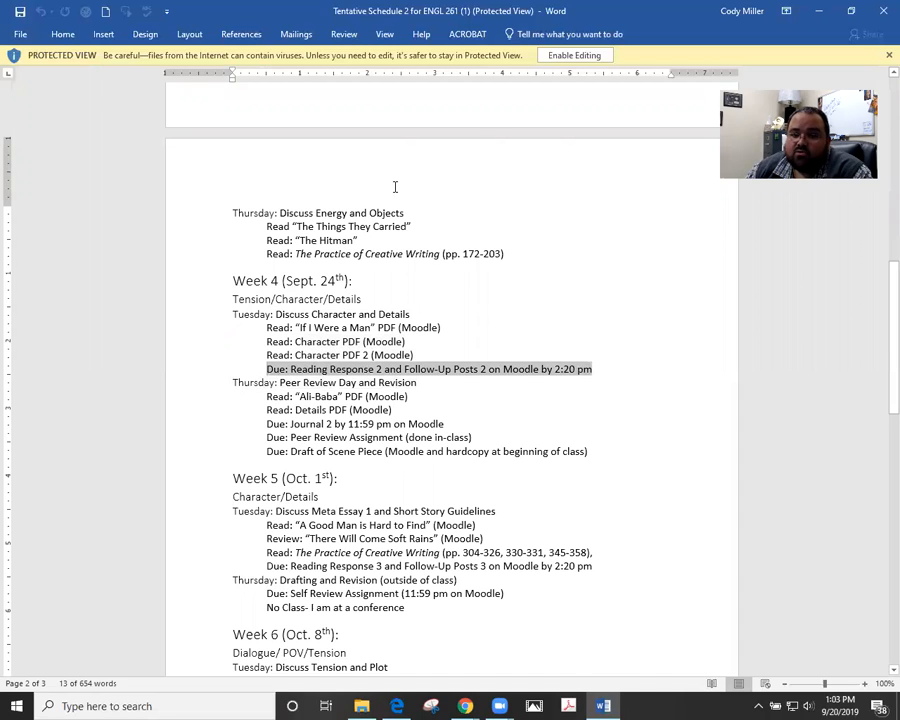
{"action": "left_click", "coordinate": [464, 706]}
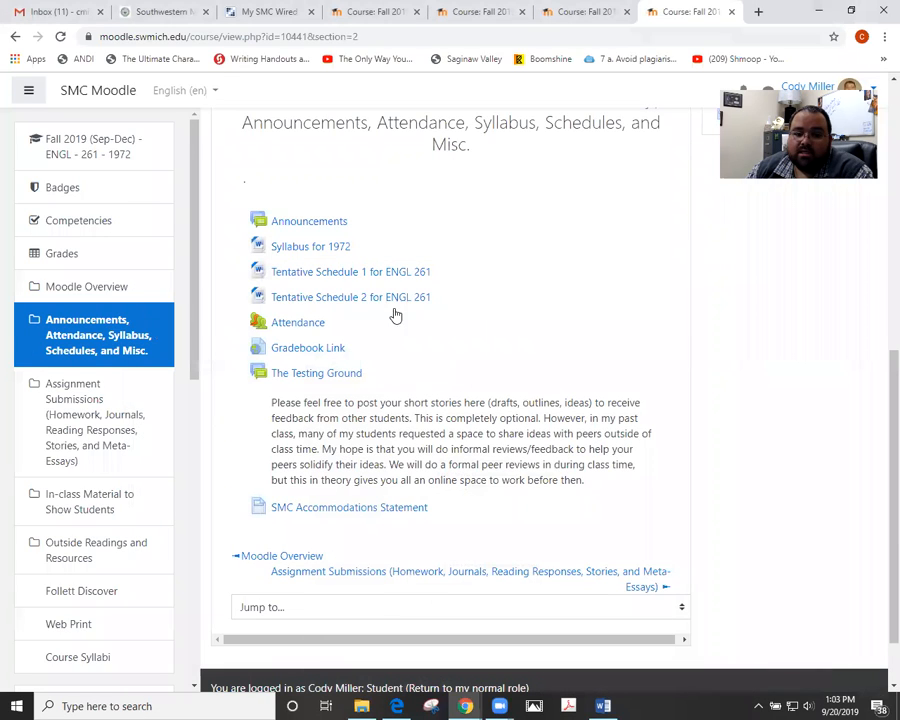
{"action": "mouse_move", "coordinate": [122, 231]}
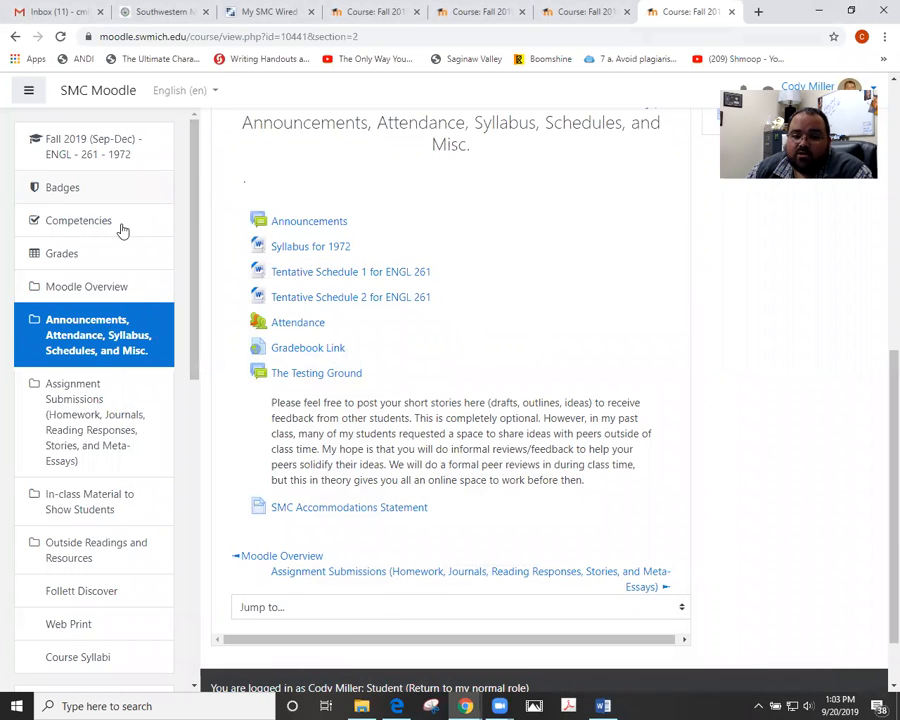
Open Assignment Submissions and scroll down to the Reading Responses forums
{"action": "left_click", "coordinate": [95, 421]}
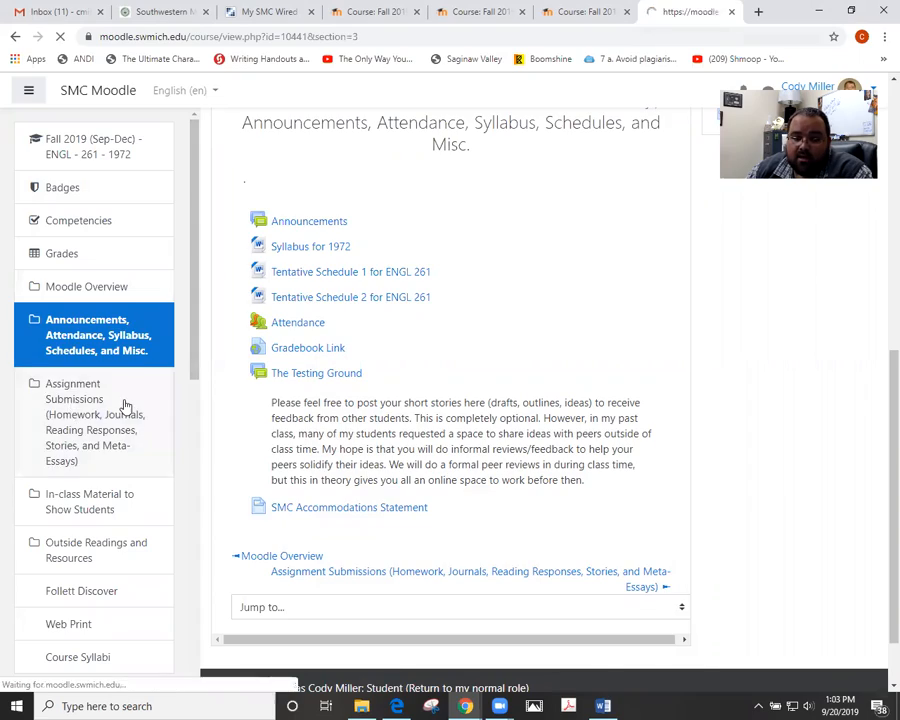
{"action": "left_click", "coordinate": [100, 421]}
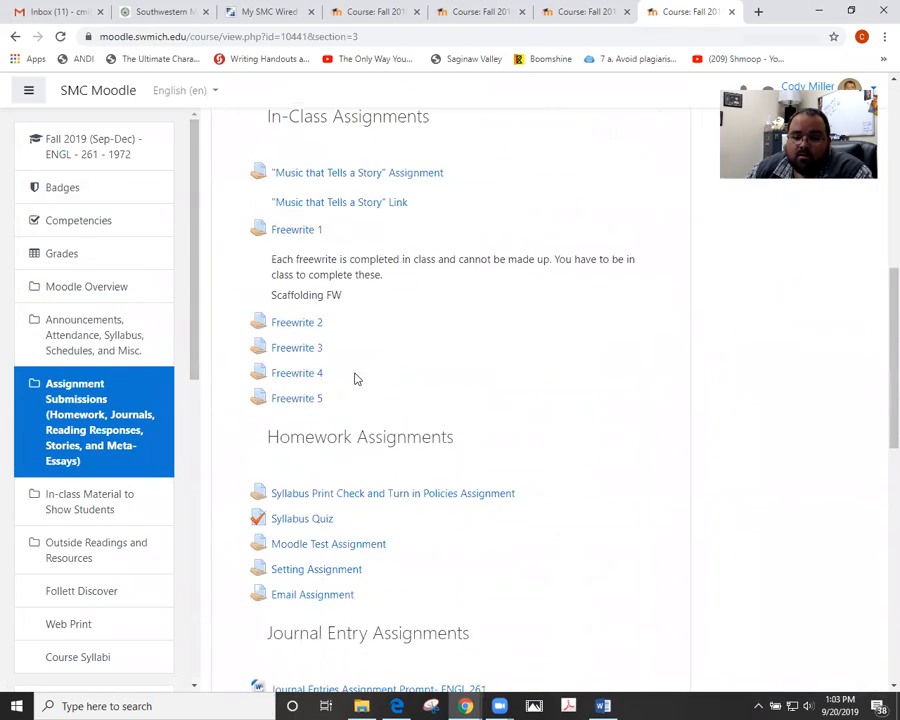
{"action": "scroll", "scroll_direction": "down", "scroll_amount": 3}
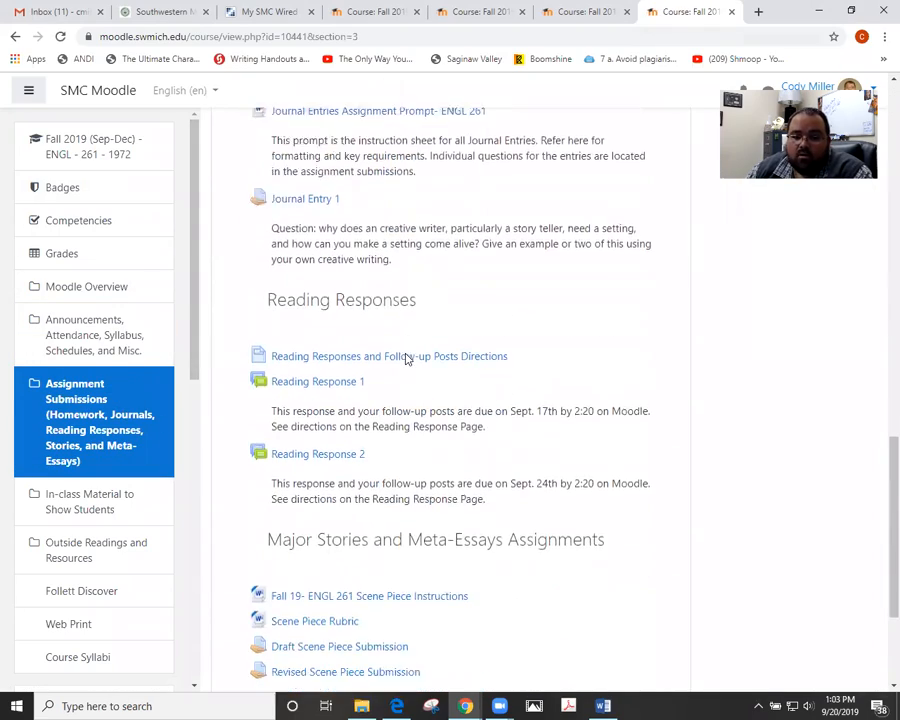
{"action": "scroll", "scroll_direction": "down", "scroll_amount": 3}
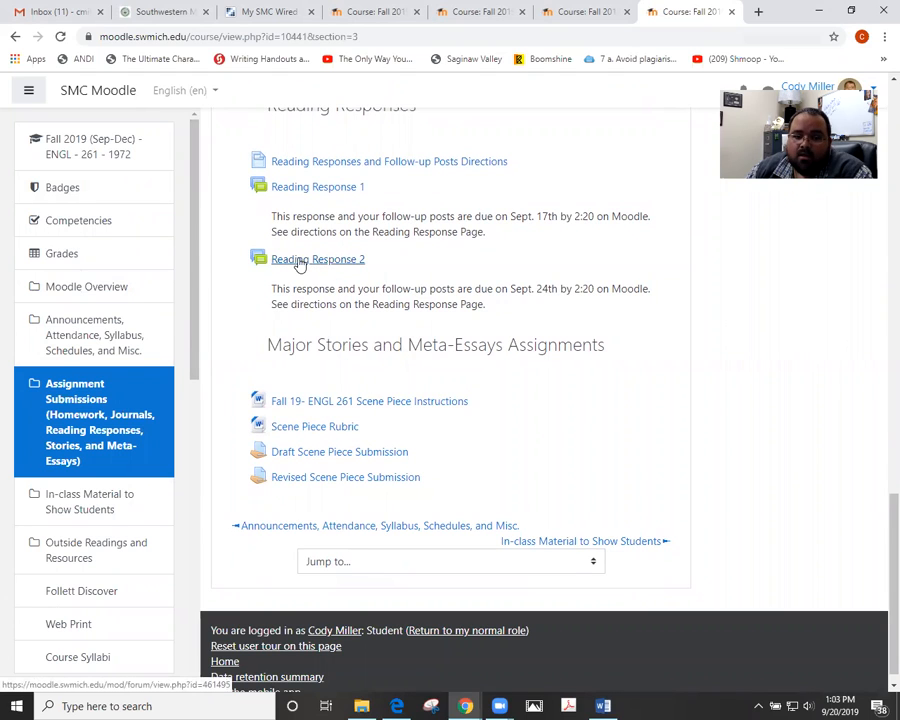
{"action": "left_click", "coordinate": [318, 259]}
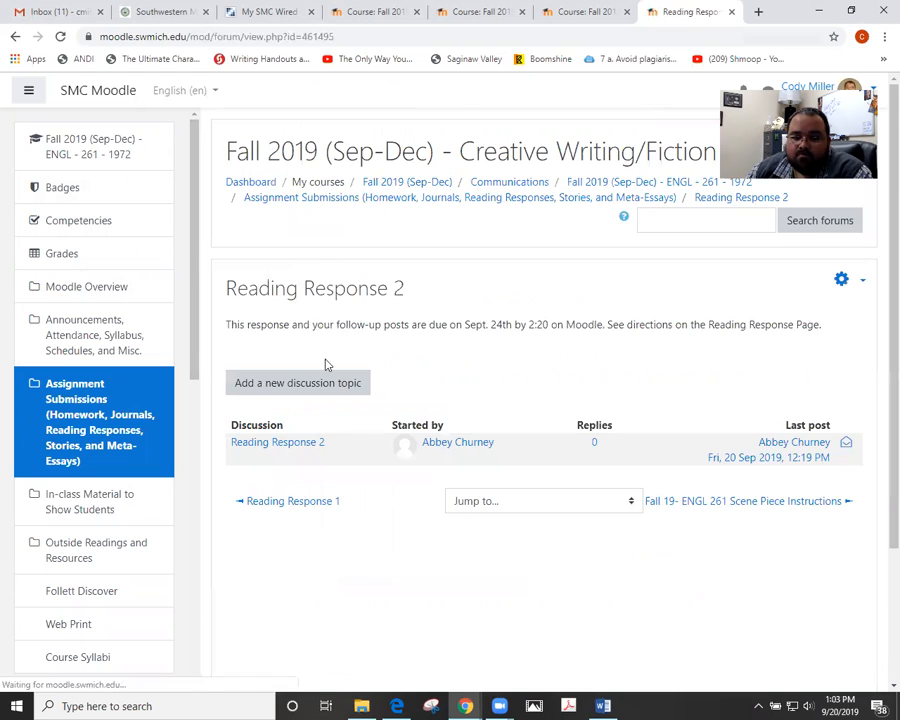
{"action": "mouse_move", "coordinate": [320, 335]}
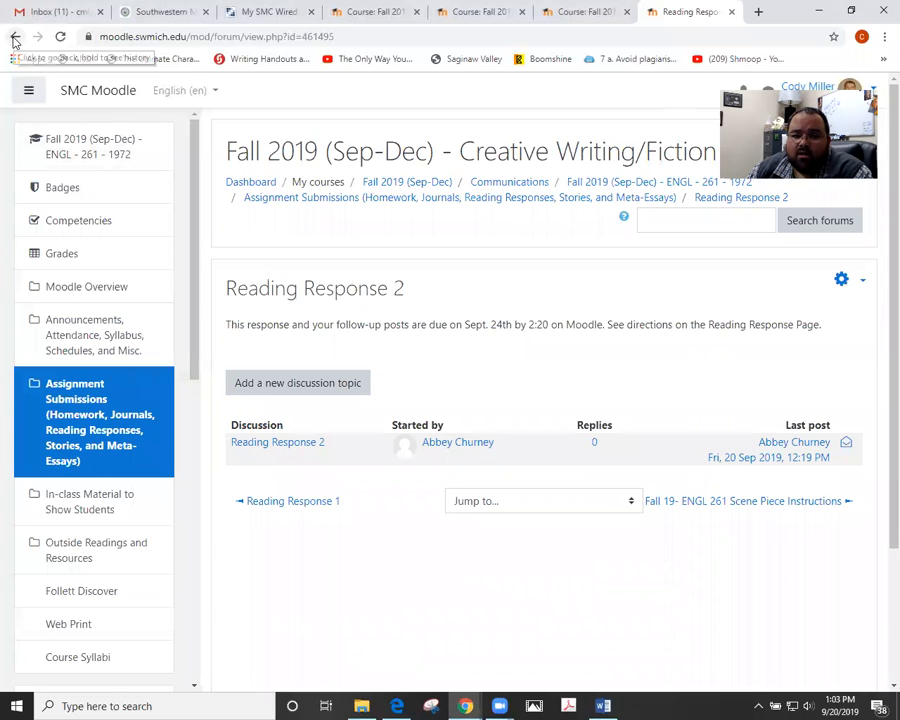
{"action": "left_click", "coordinate": [15, 37]}
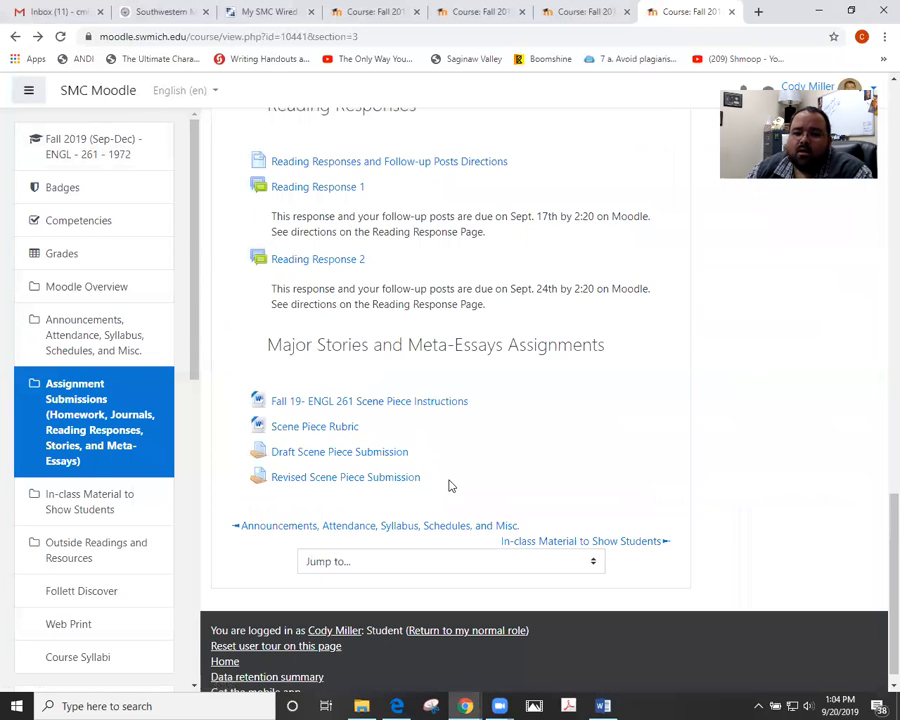
Scroll up, then open the In-class Material to Show Students section
{"action": "scroll", "scroll_direction": "up", "scroll_amount": 3}
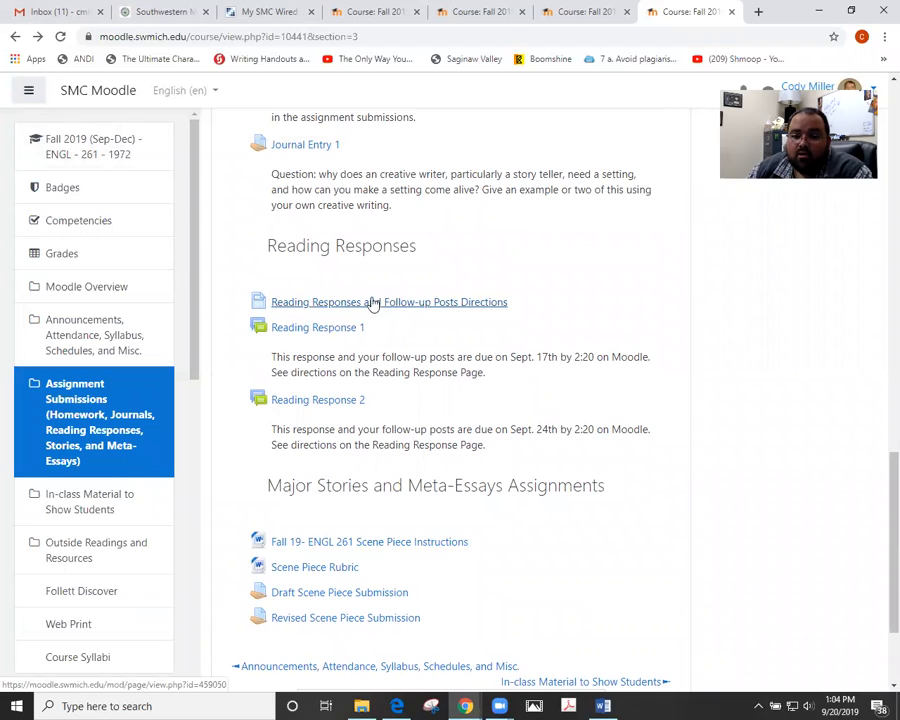
{"action": "mouse_move", "coordinate": [300, 302]}
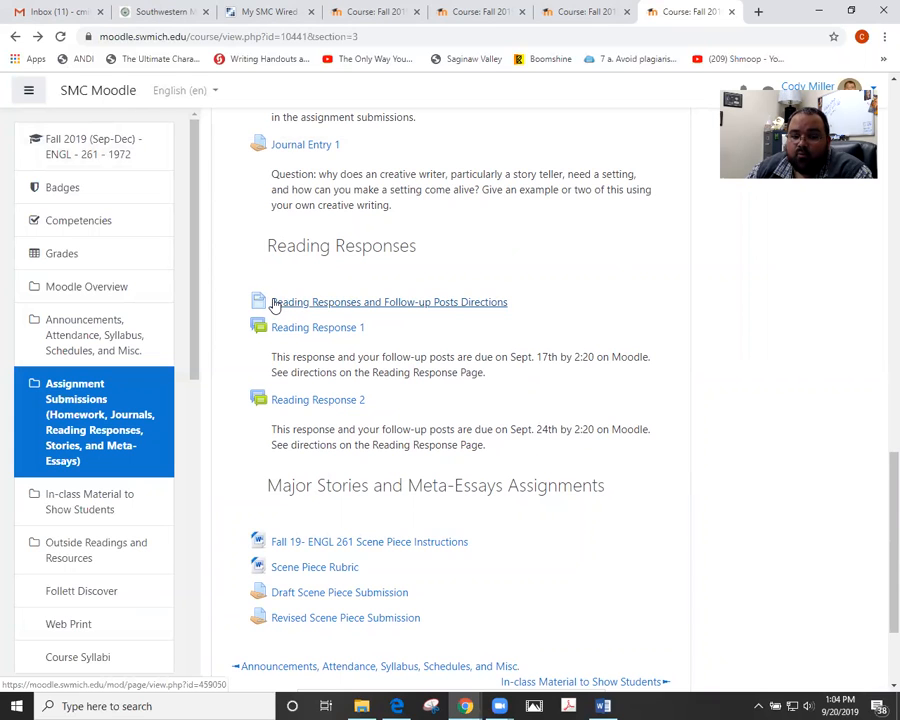
{"action": "scroll", "scroll_direction": "up", "scroll_amount": 3}
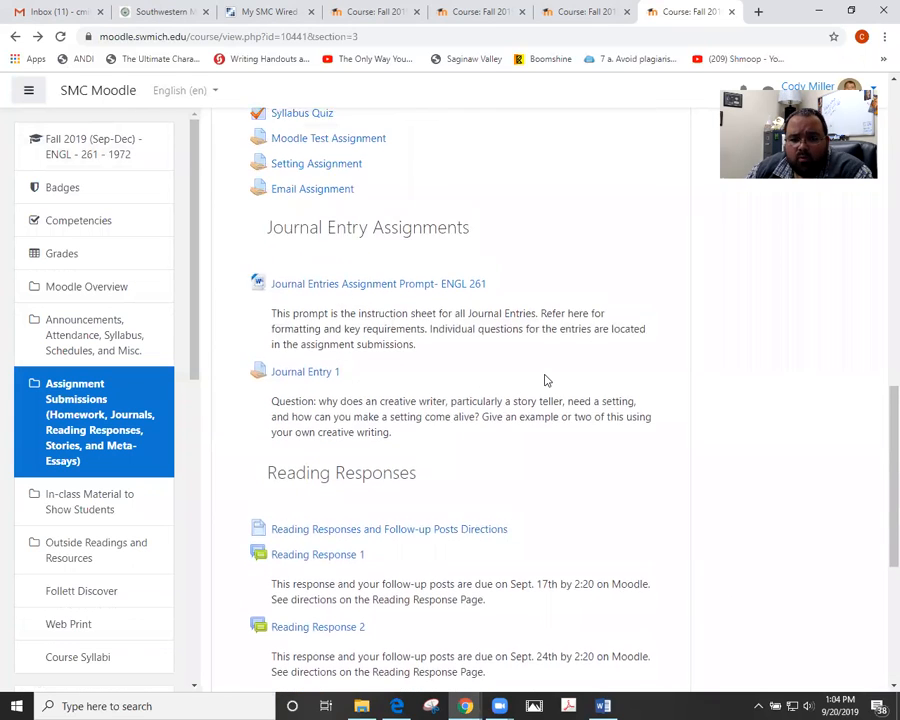
{"action": "scroll", "scroll_direction": "up", "scroll_amount": 3}
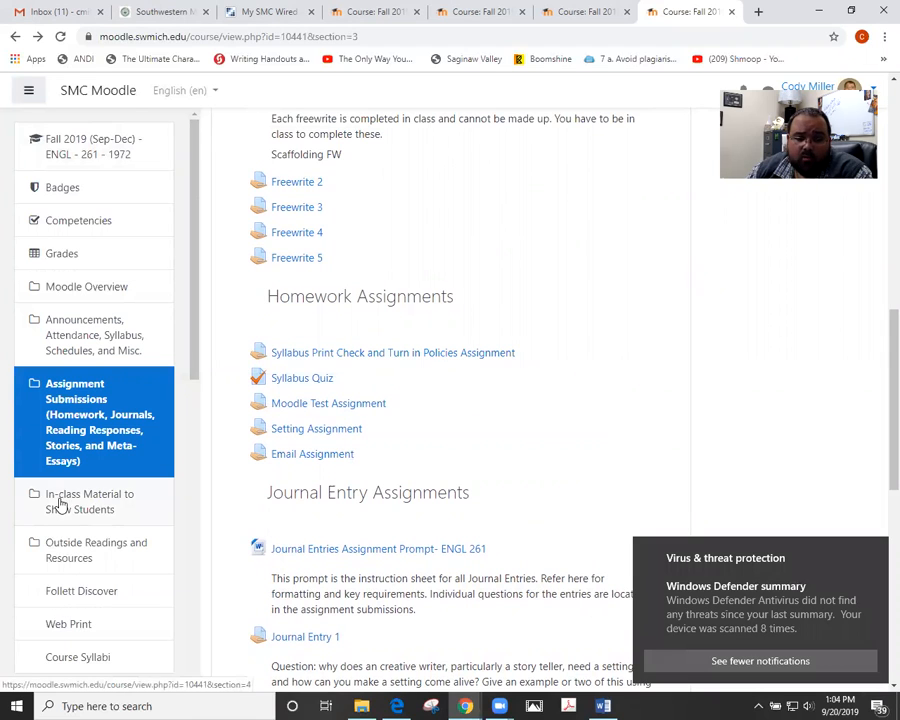
{"action": "scroll", "scroll_direction": "down", "scroll_amount": 3}
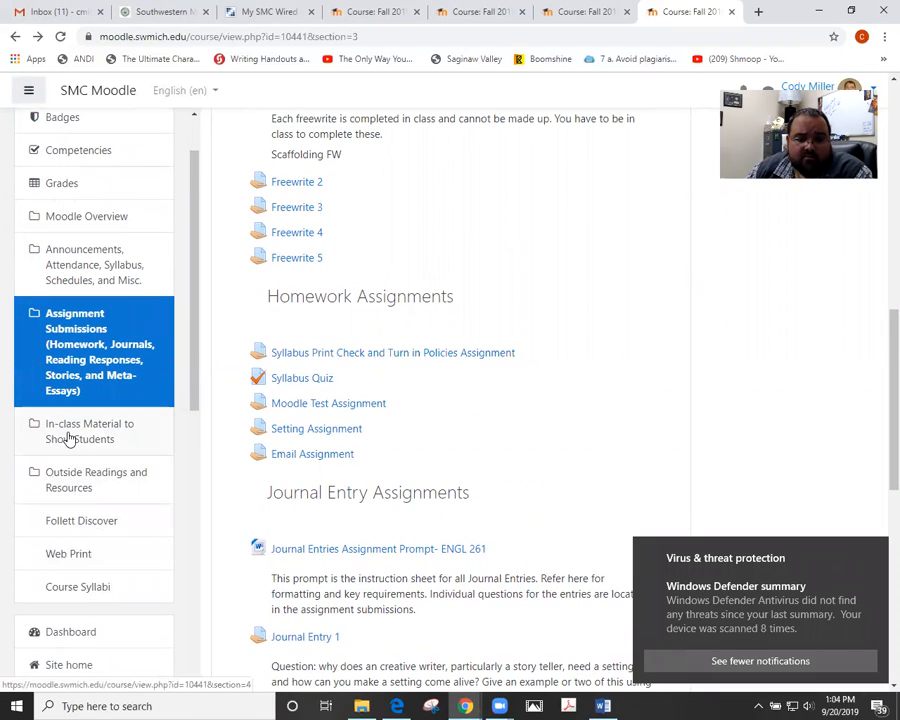
{"action": "left_click", "coordinate": [89, 431]}
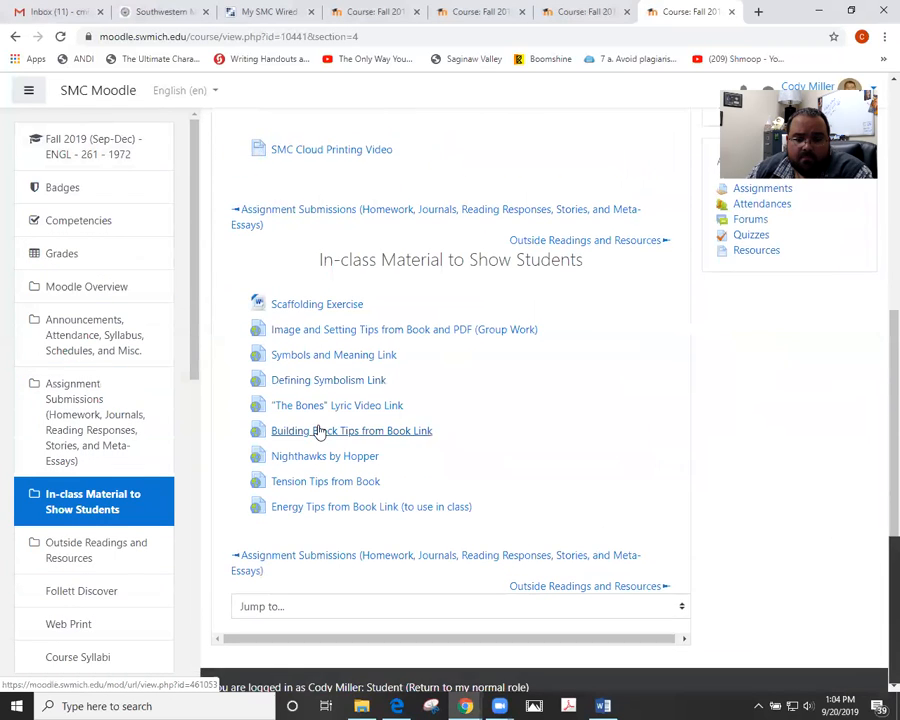
{"action": "scroll", "scroll_direction": "down", "scroll_amount": 3}
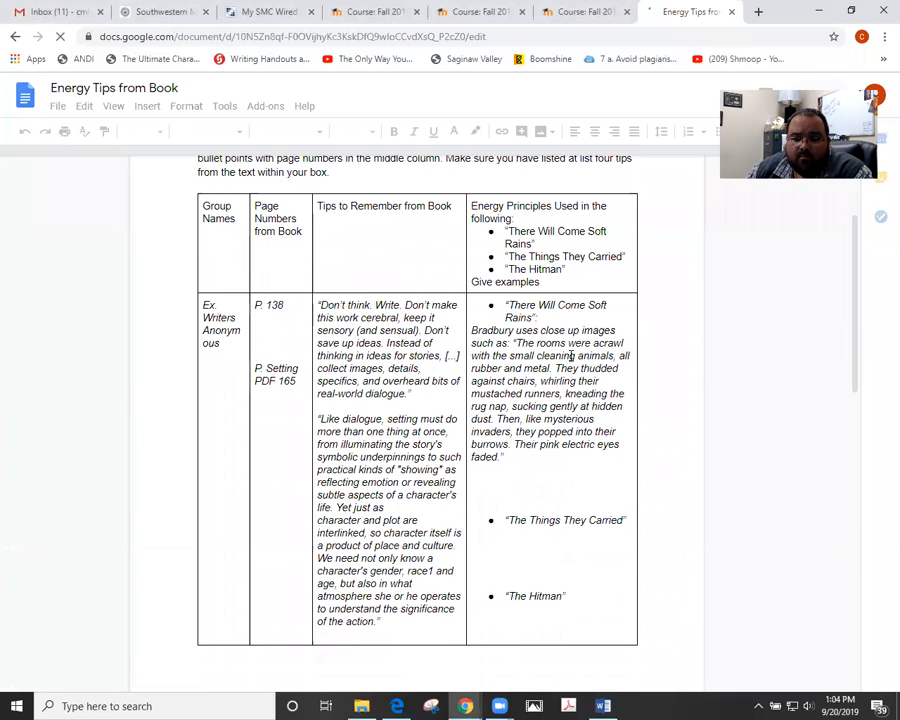
Scroll through the group tables of tips and examples in Energy Tips from Book
{"action": "scroll", "scroll_direction": "down", "scroll_amount": 3}
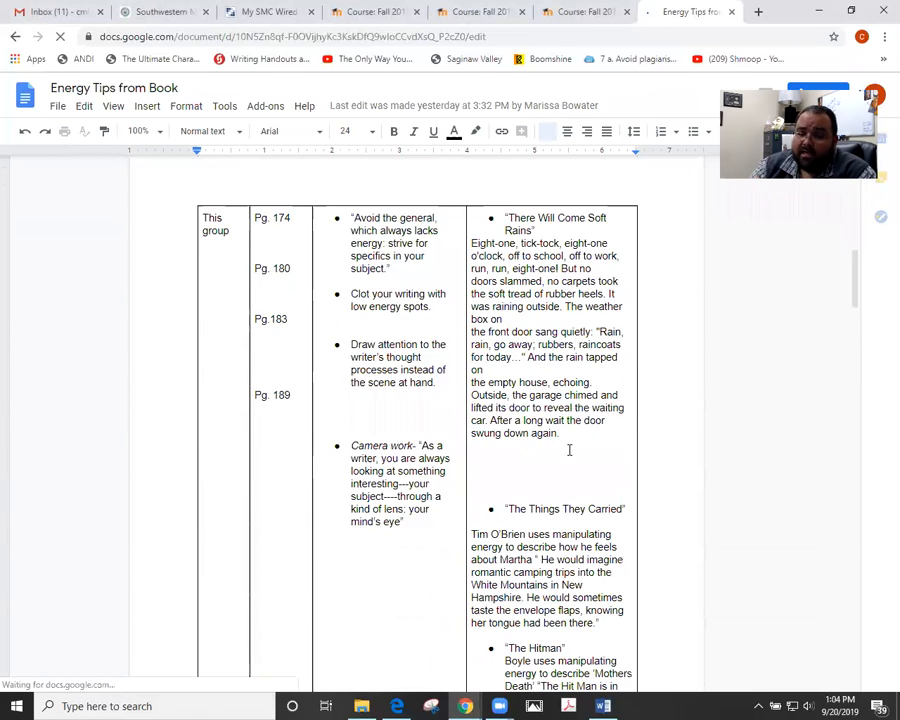
{"action": "scroll", "scroll_direction": "down", "scroll_amount": 3}
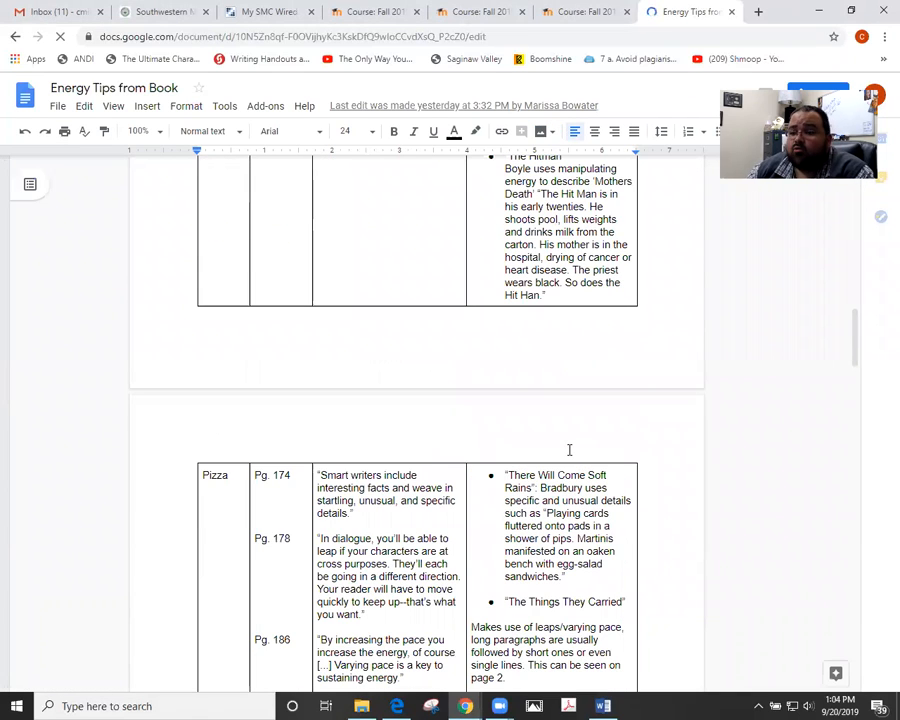
{"action": "mouse_move", "coordinate": [516, 448]}
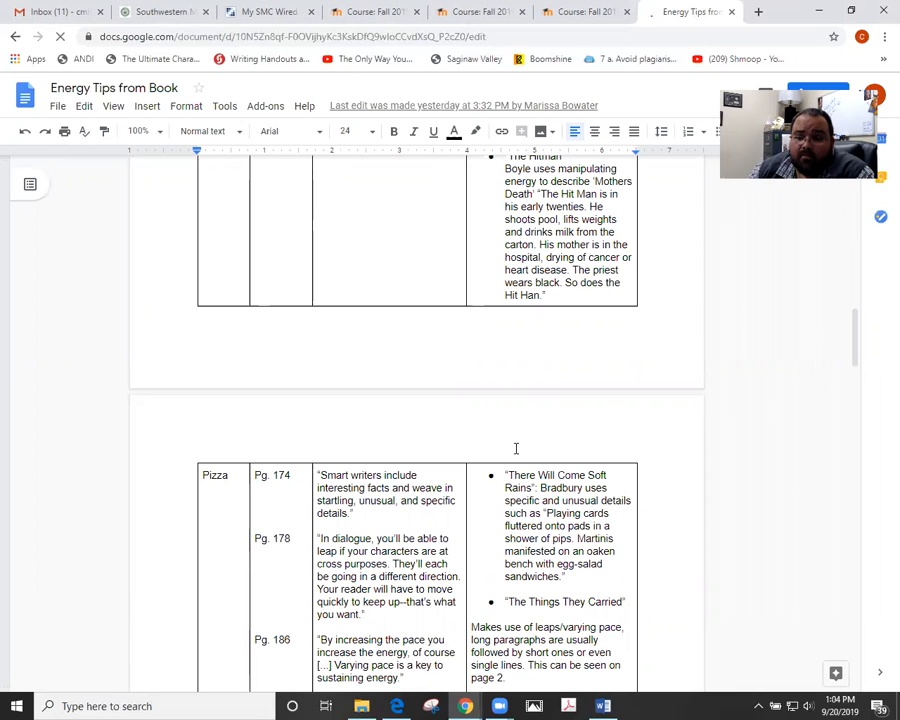
{"action": "scroll", "scroll_direction": "up", "scroll_amount": 3}
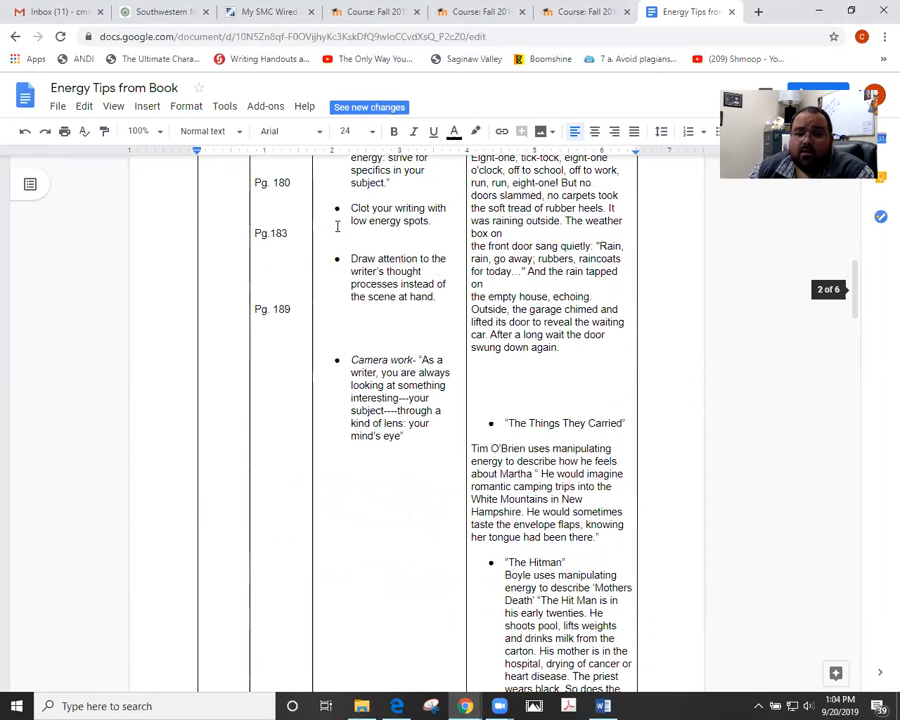
{"action": "scroll", "scroll_direction": "up", "scroll_amount": 3}
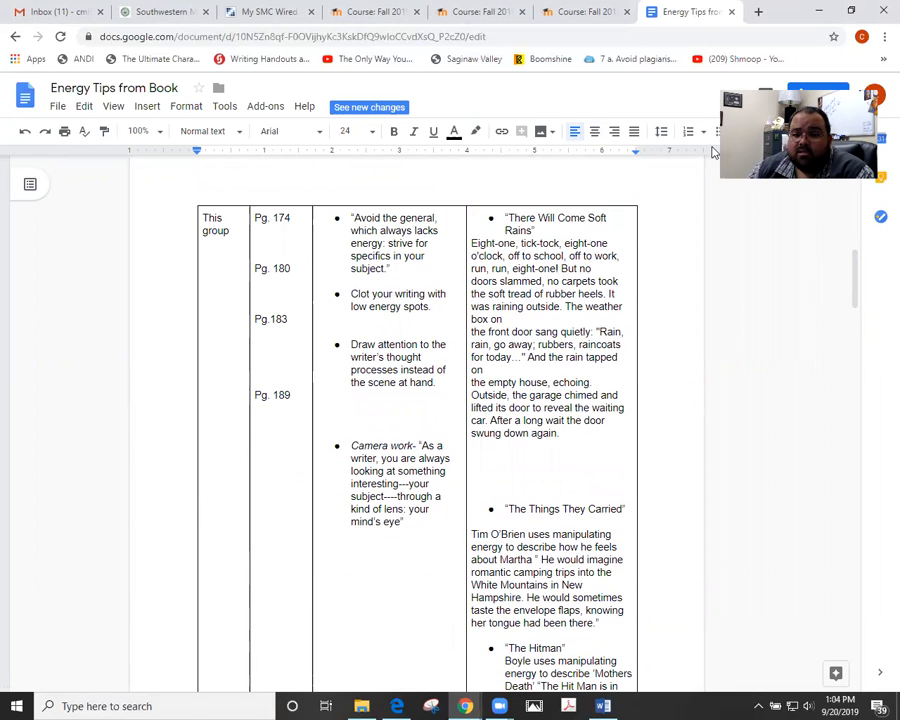